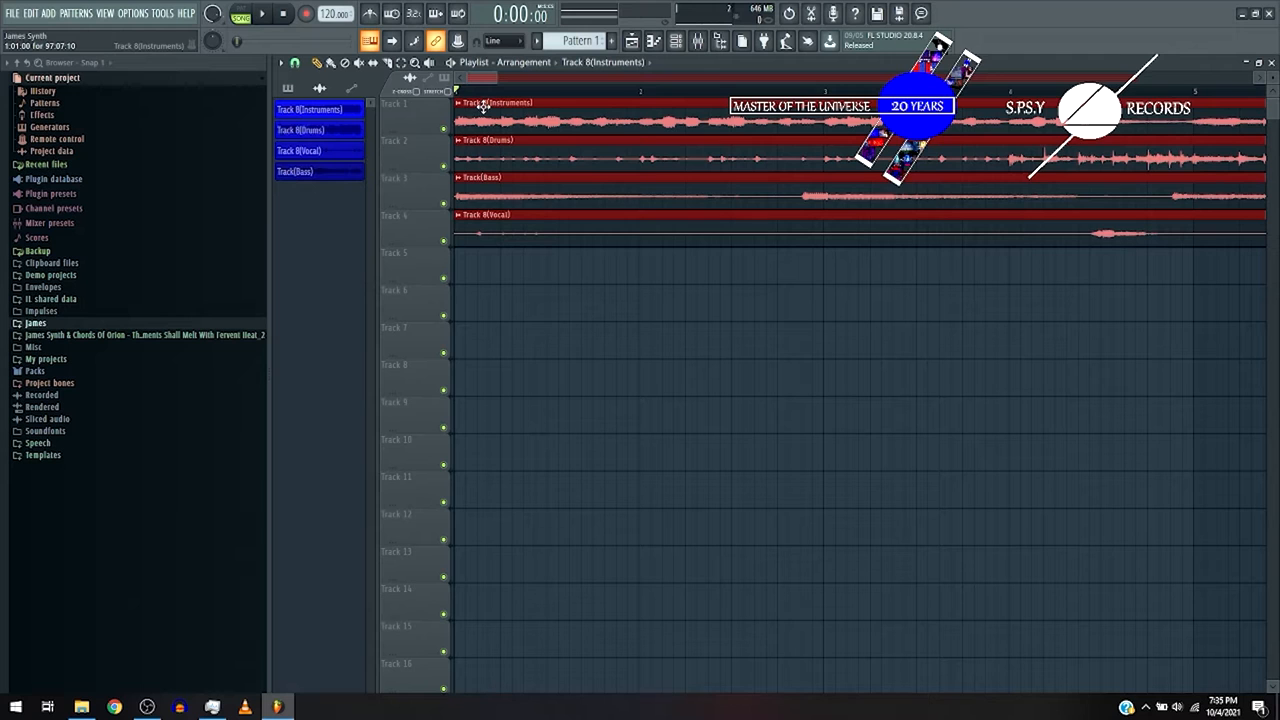
- Load Edison on the Master insert, set it to record On Input, and record the song
{"action": "left_click", "coordinate": [262, 13]}
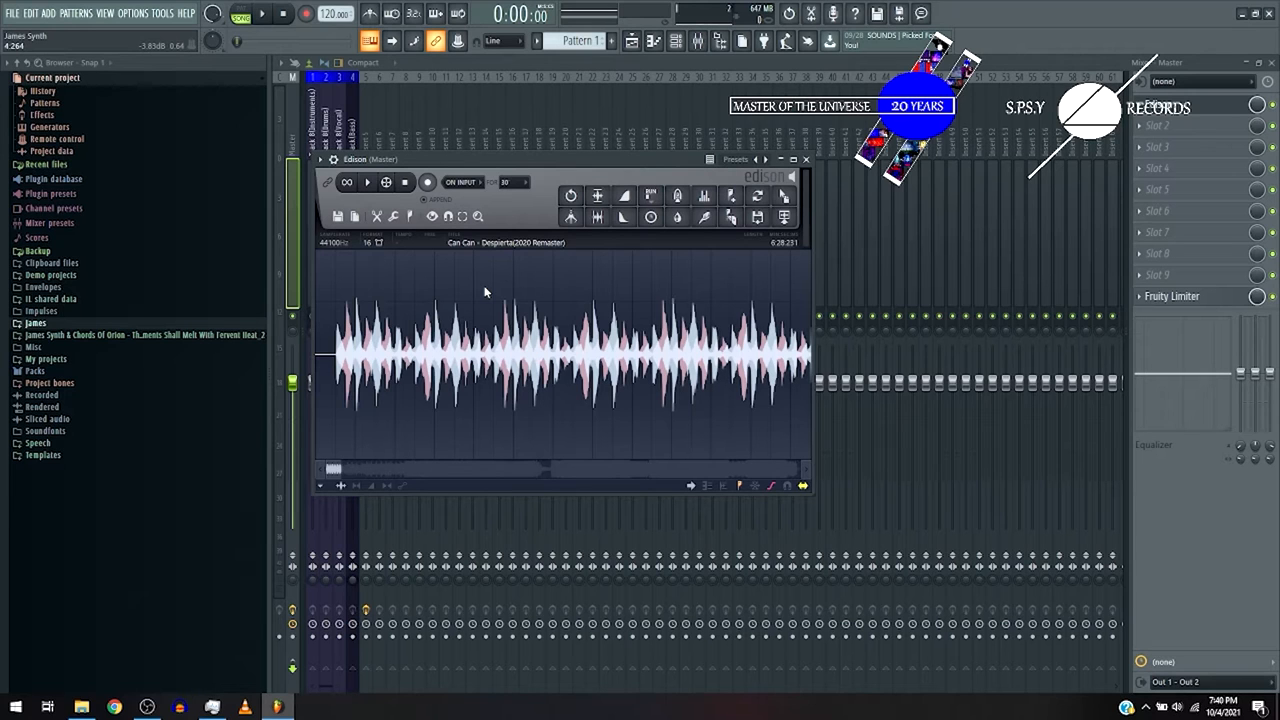
- Record a longer stretch of Can Can into Edison, then stop and review the waveform
{"action": "left_click_drag", "start_coordinate": [336, 345], "coordinate": [618, 345]}
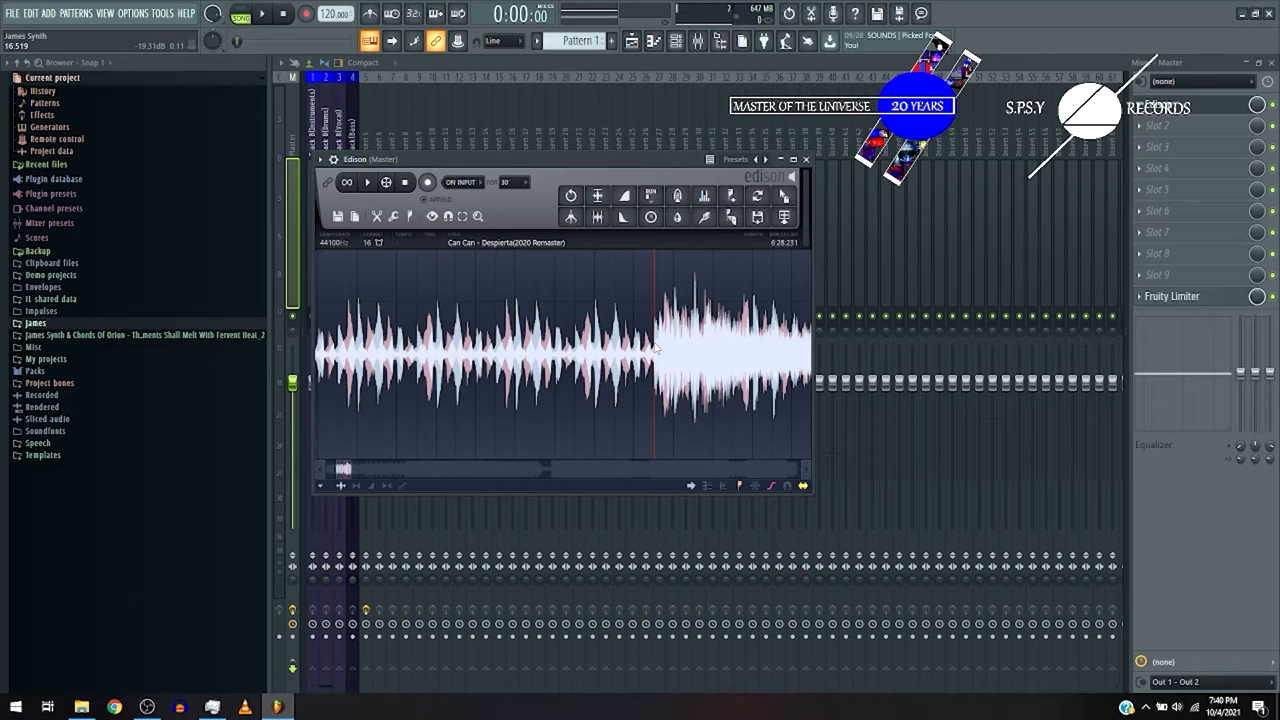
{"action": "left_click", "coordinate": [366, 182]}
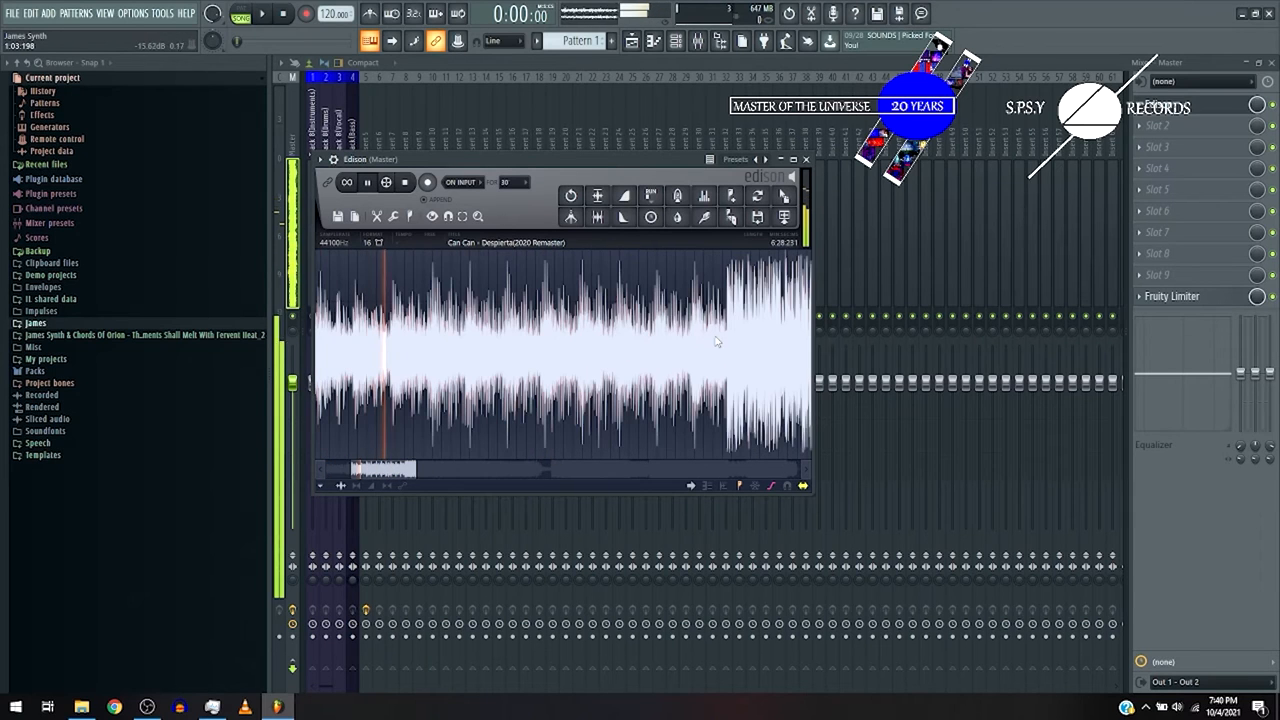
{"action": "left_click", "coordinate": [705, 340]}
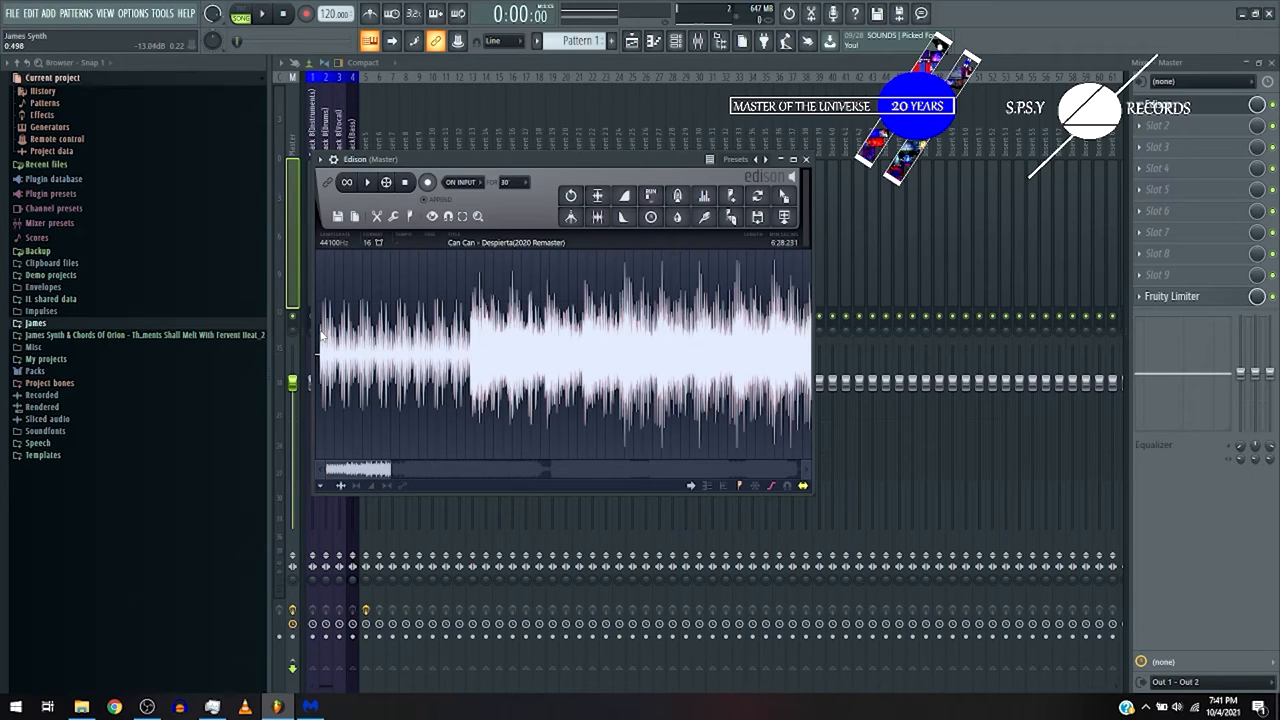
- Drag the recording's opening stretch onto Track 5 as Can Can – Despierta(2020 Remaster)_2
{"action": "left_click_drag", "start_coordinate": [320, 350], "coordinate": [470, 350]}
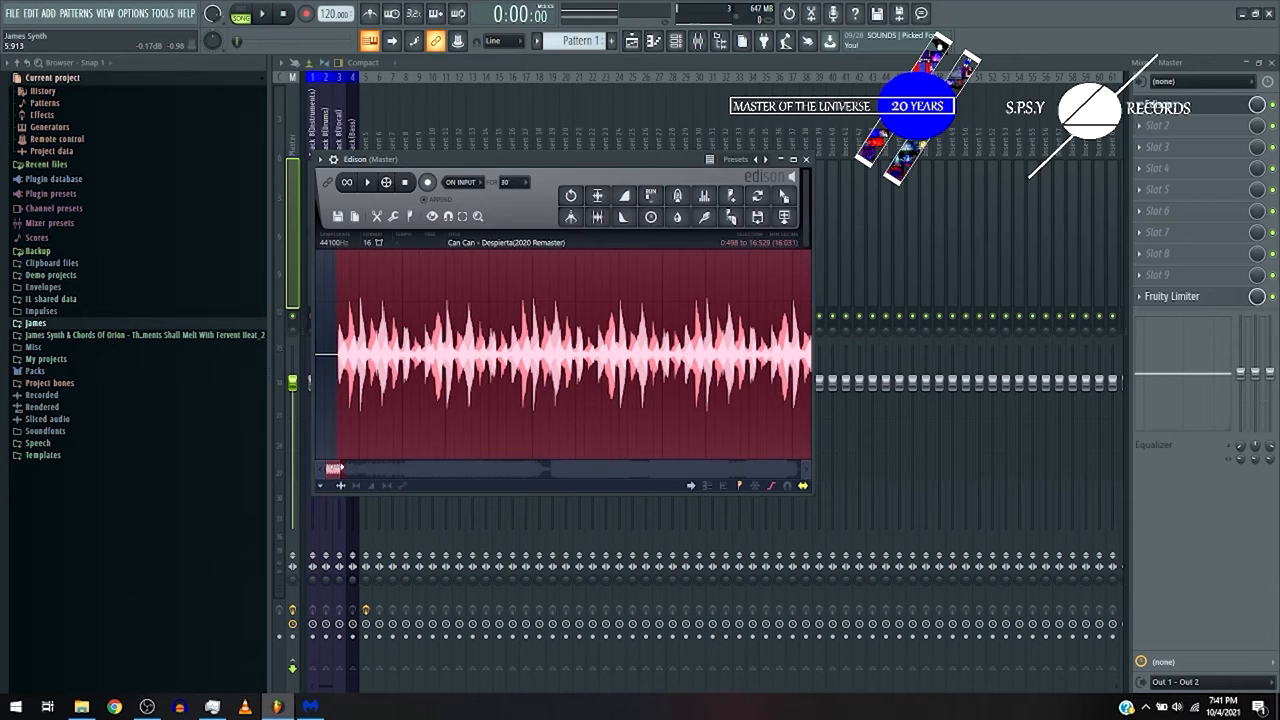
{"action": "left_click_drag", "start_coordinate": [685, 355], "coordinate": [810, 355]}
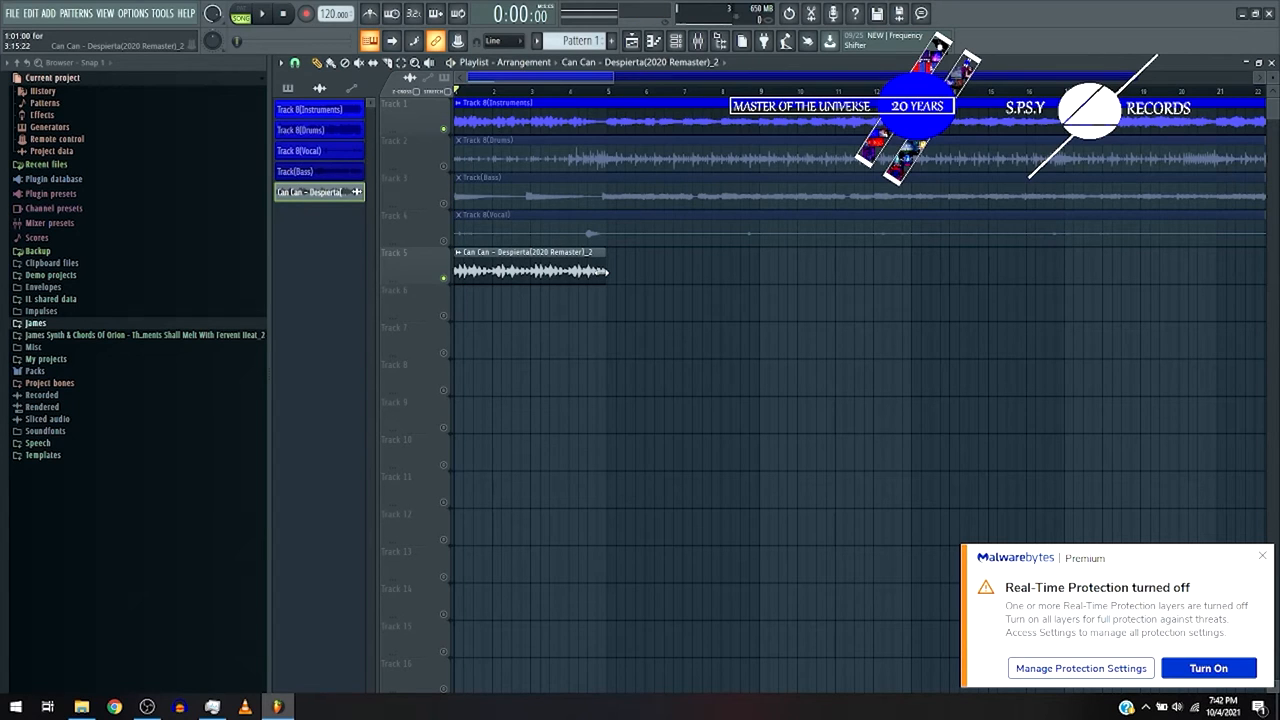
- Open the Track 8(Instruments) clip's audio channel settings from its Playlist title
{"action": "left_click", "coordinate": [262, 14]}
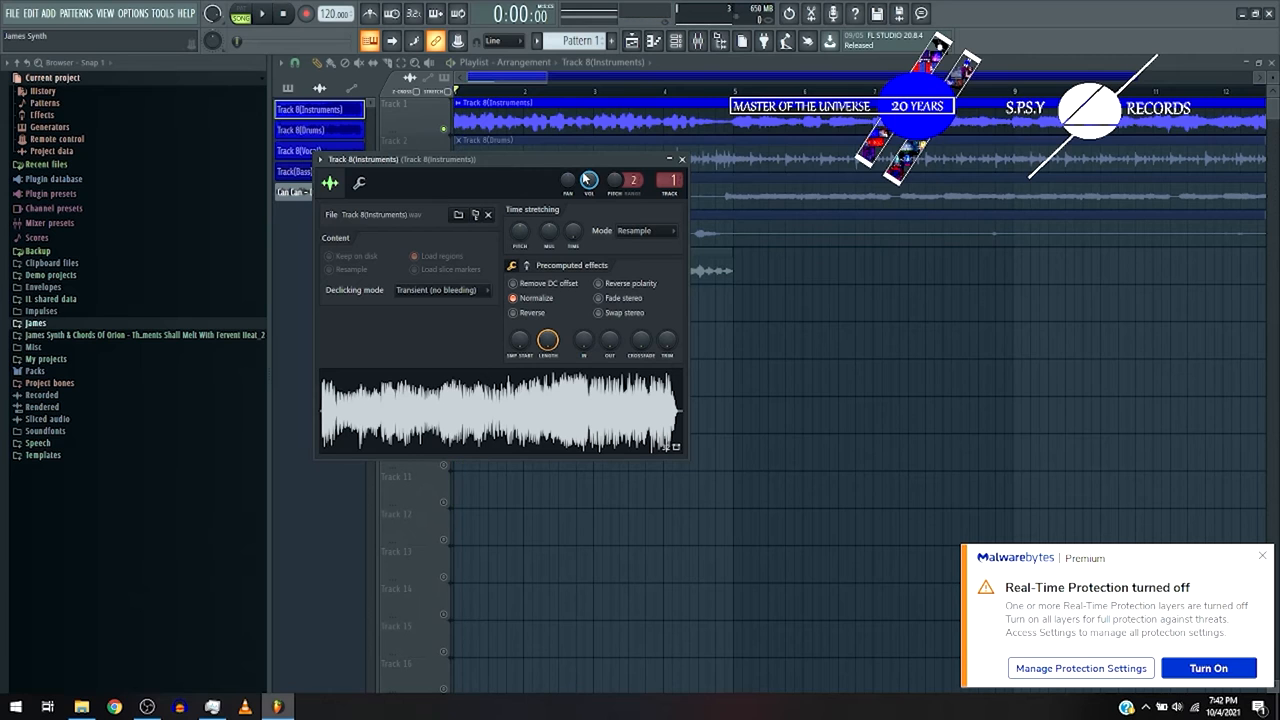
{"action": "left_click", "coordinate": [262, 14]}
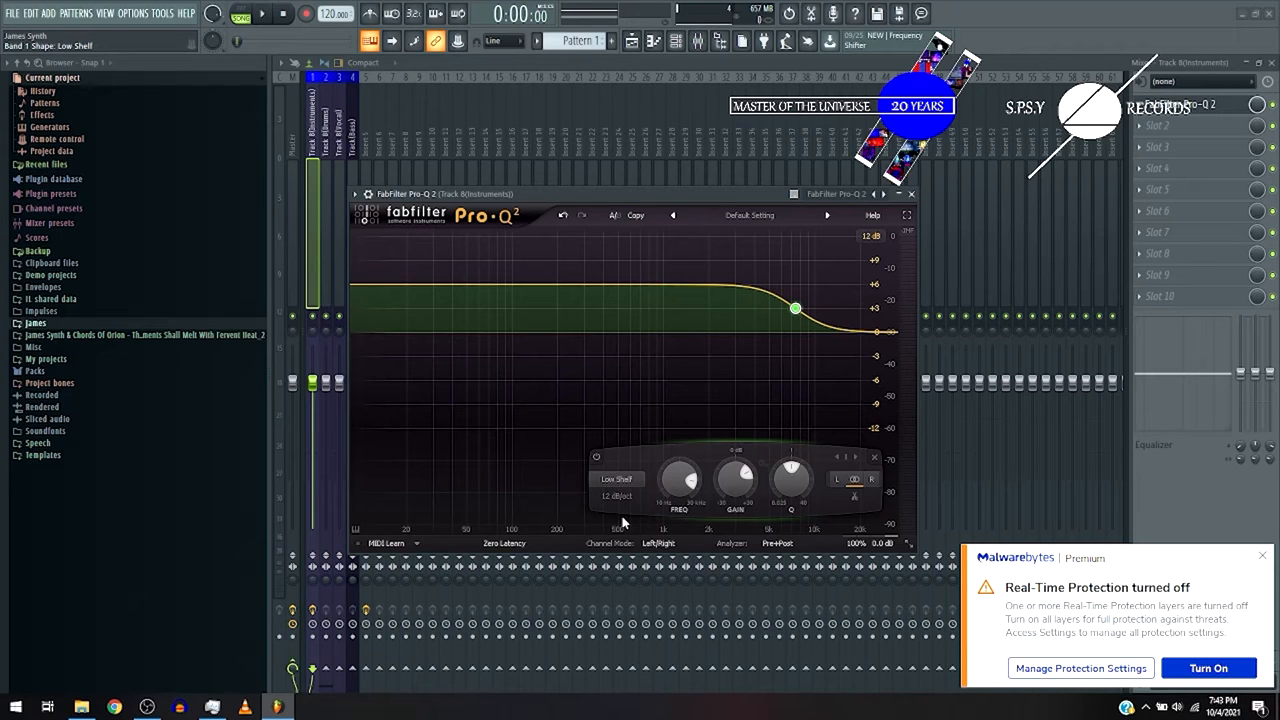
- Make the Pro-Q 2 band a high shelf boosted ~+6 dB near 5.5 kHz, then add Ozone 8 Imager
{"action": "left_click", "coordinate": [616, 479]}
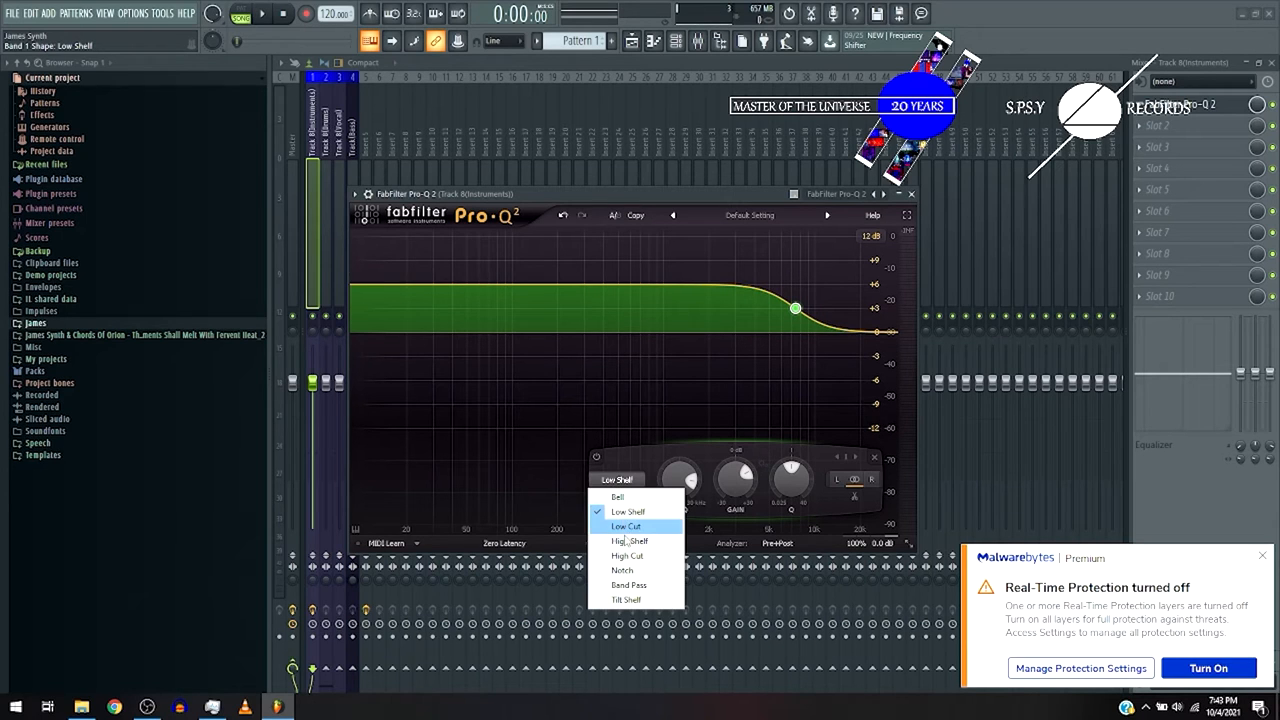
{"action": "left_click", "coordinate": [630, 541]}
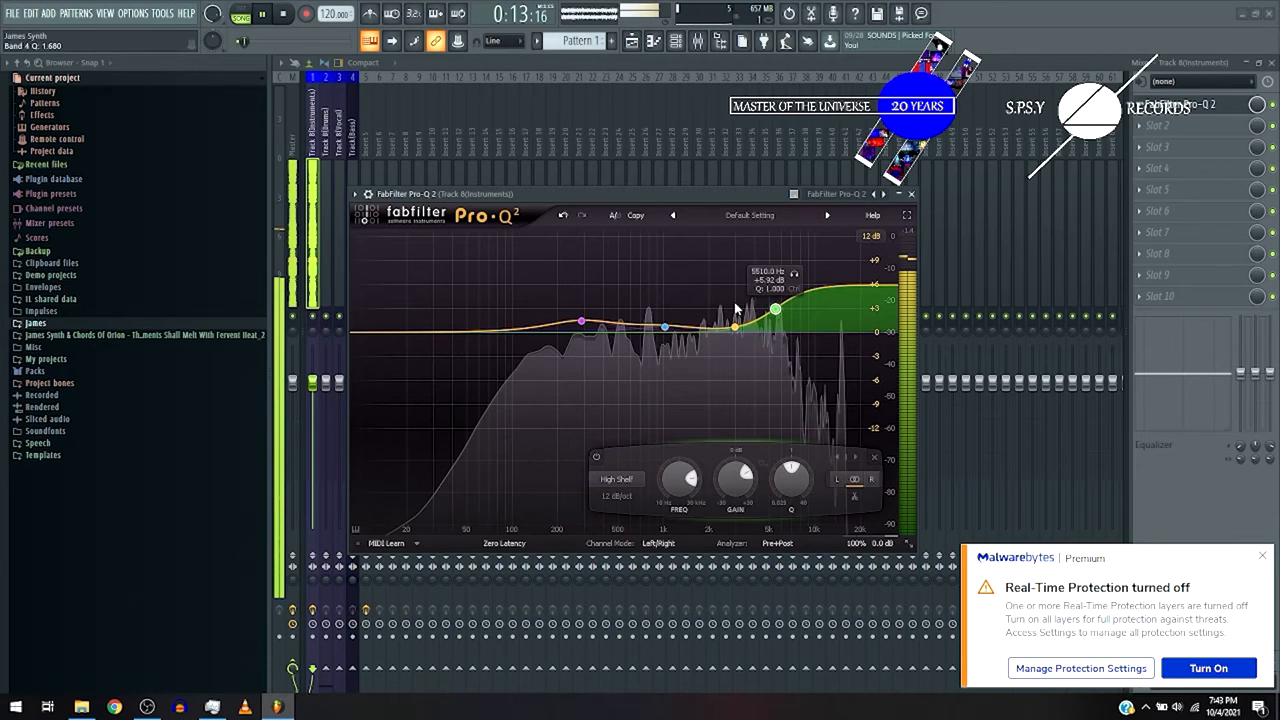
{"action": "left_click_drag", "start_coordinate": [775, 309], "coordinate": [775, 318]}
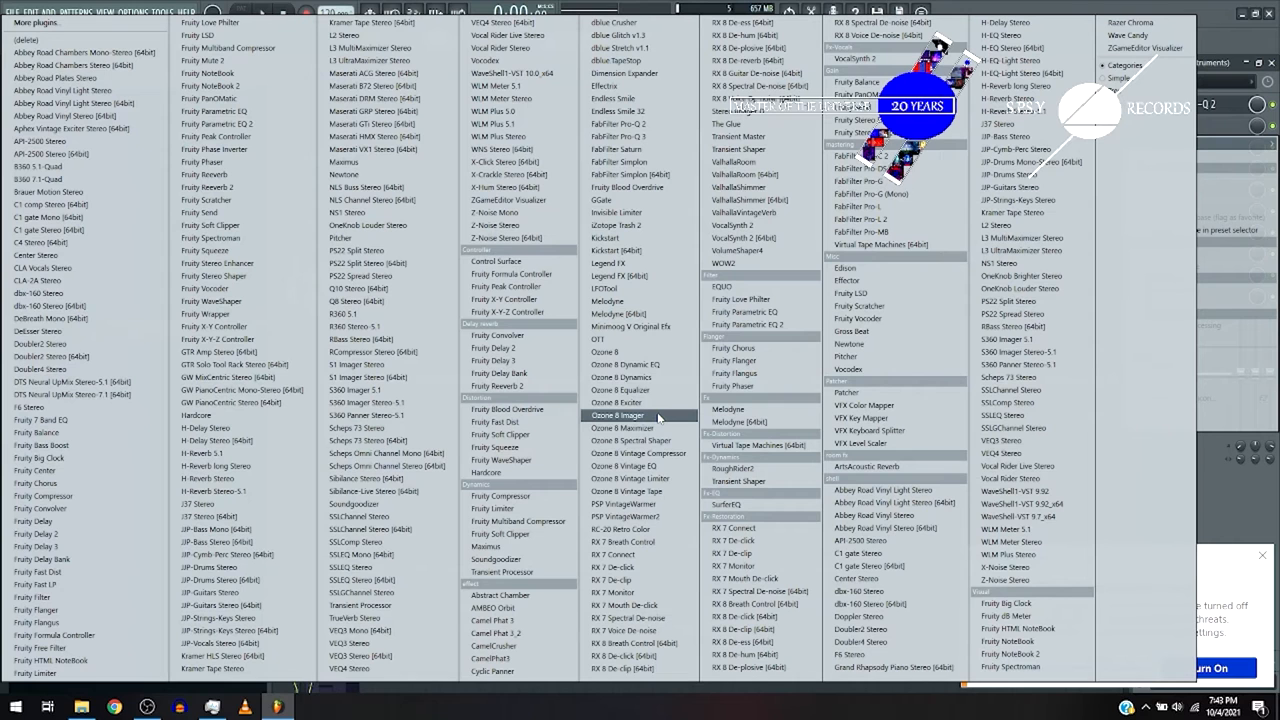
{"action": "left_click", "coordinate": [634, 416]}
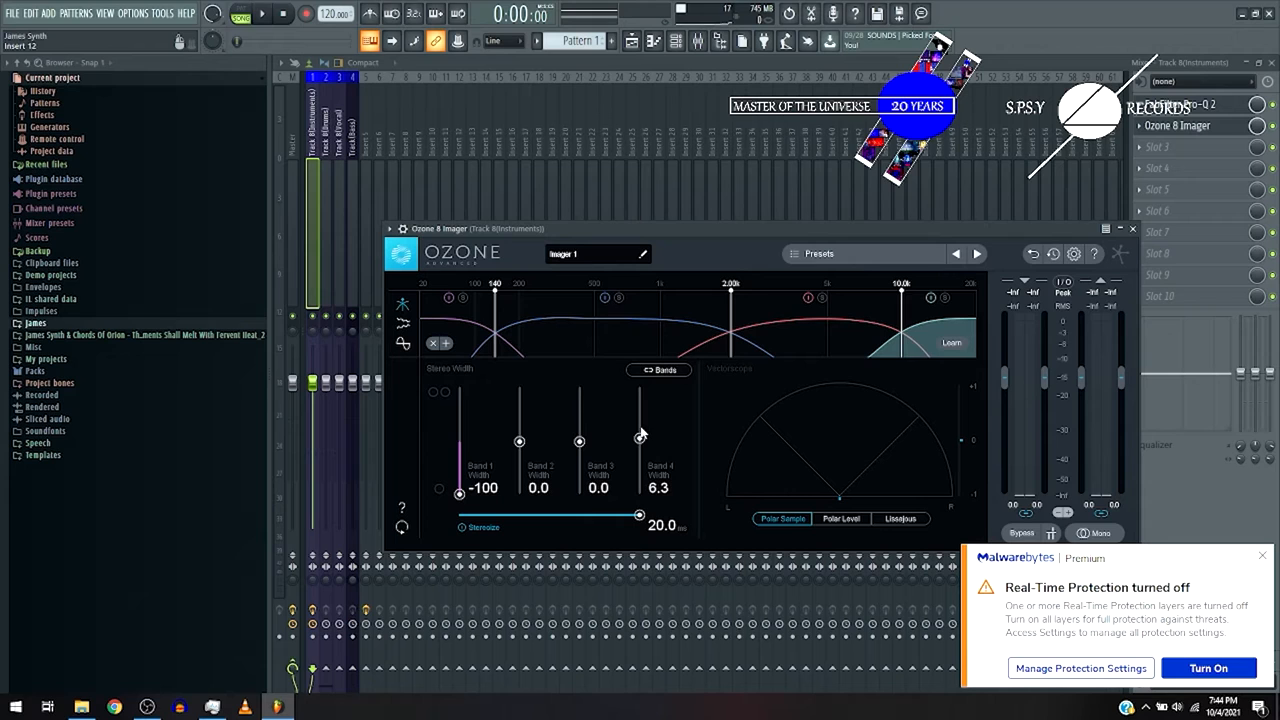
- Set Ozone 8 Imager's Band 4 Width slider to roughly 51.9
{"action": "left_click_drag", "start_coordinate": [640, 432], "coordinate": [640, 415]}
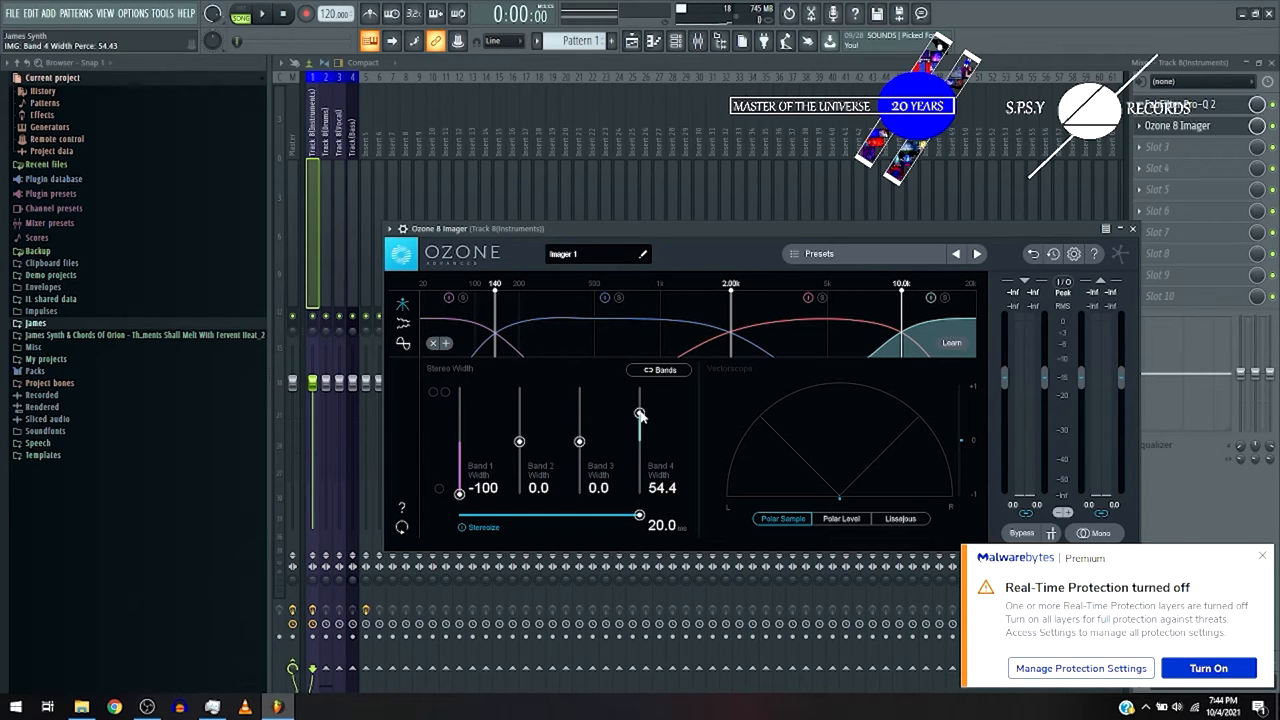
{"action": "left_click_drag", "start_coordinate": [640, 415], "coordinate": [640, 425]}
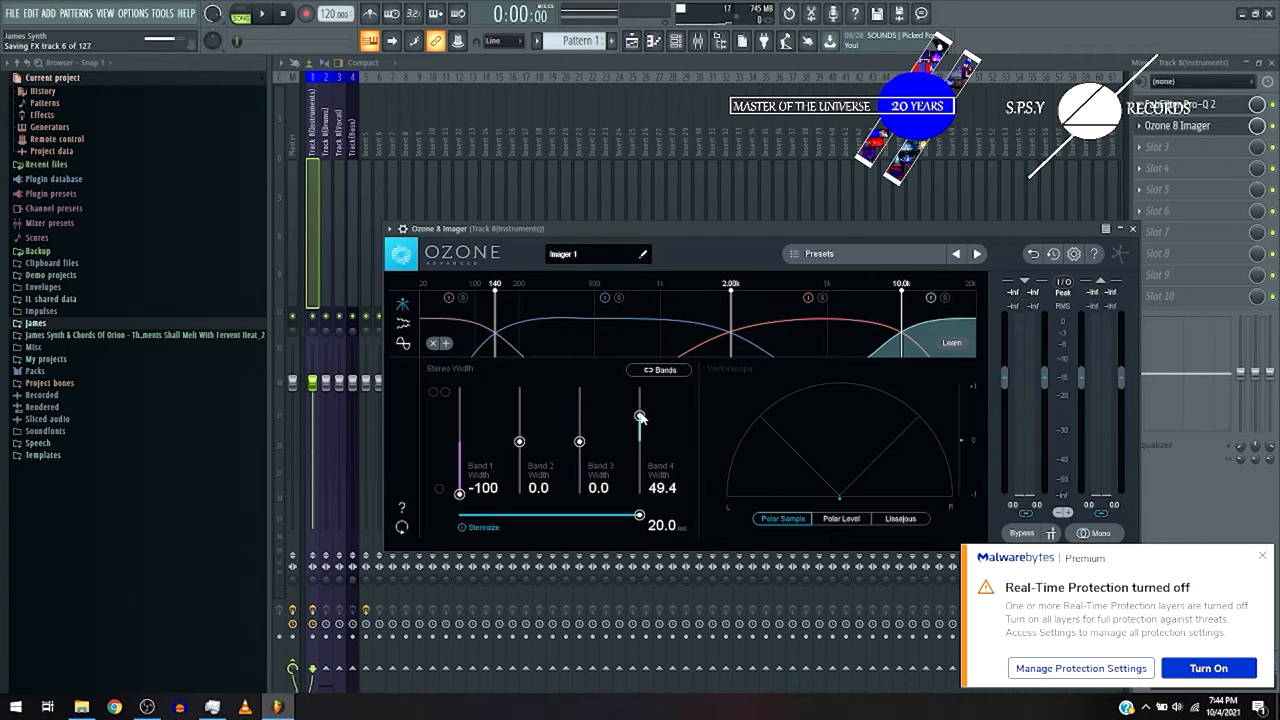
{"action": "left_click_drag", "start_coordinate": [640, 418], "coordinate": [640, 410]}
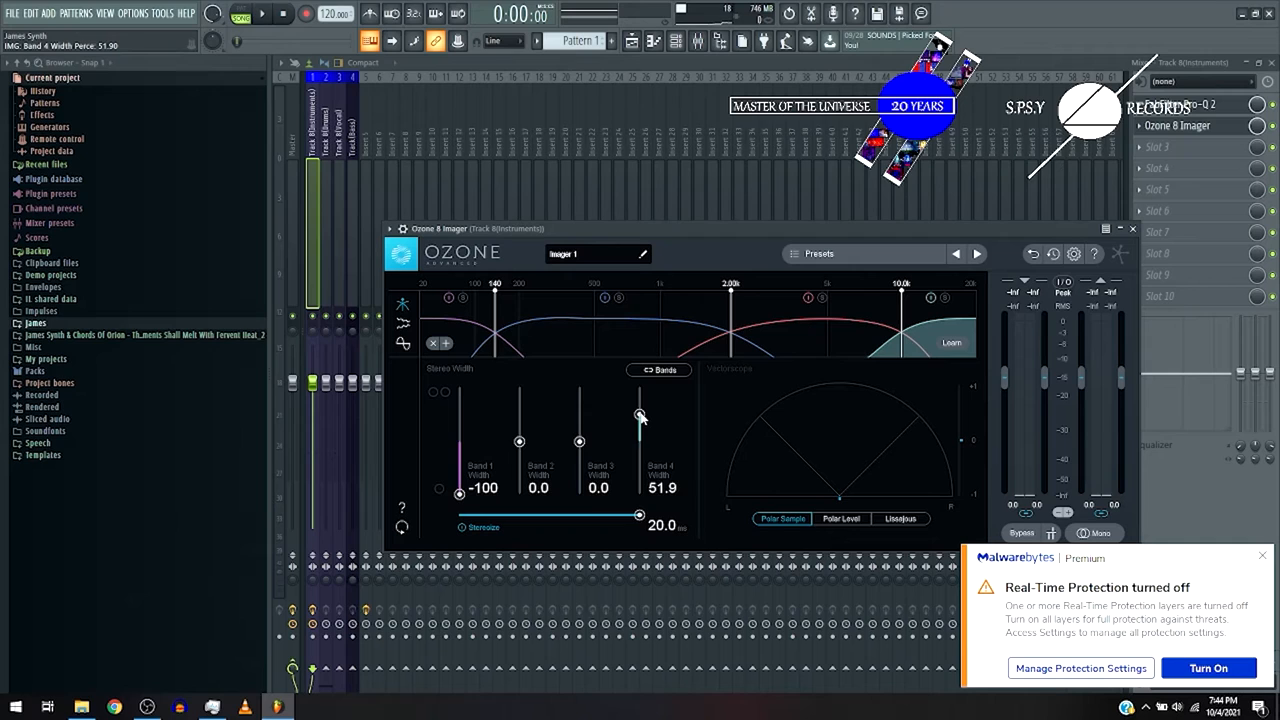